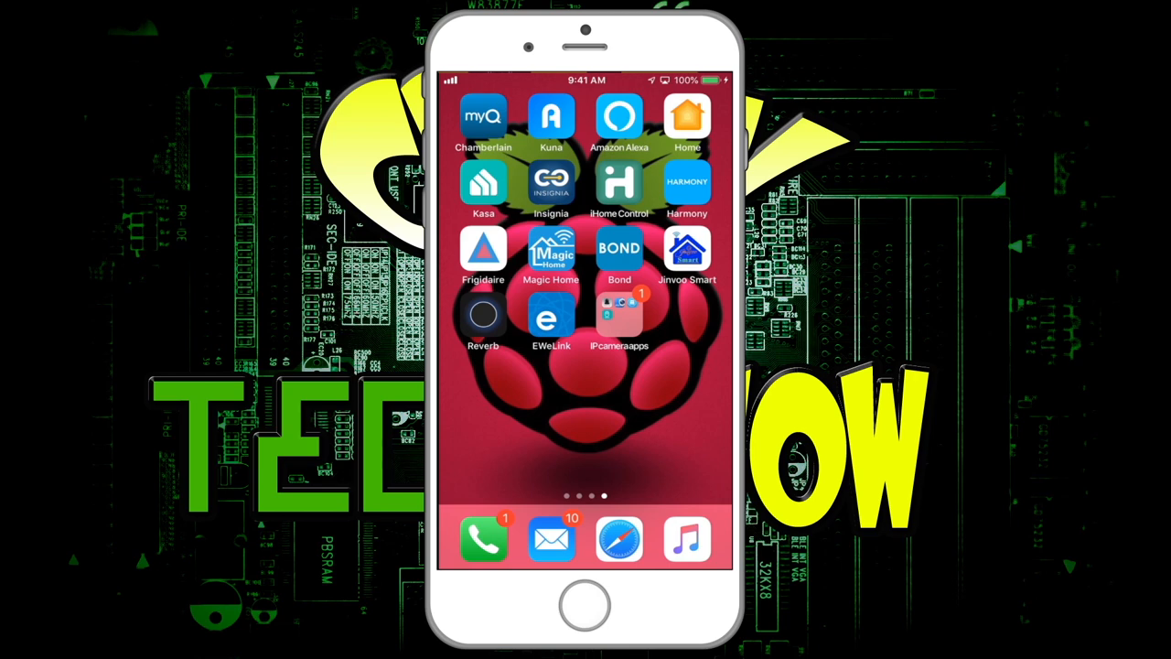
- Launch eWeLink to its device list with the Test light and Well light switches
left_click(550, 319)
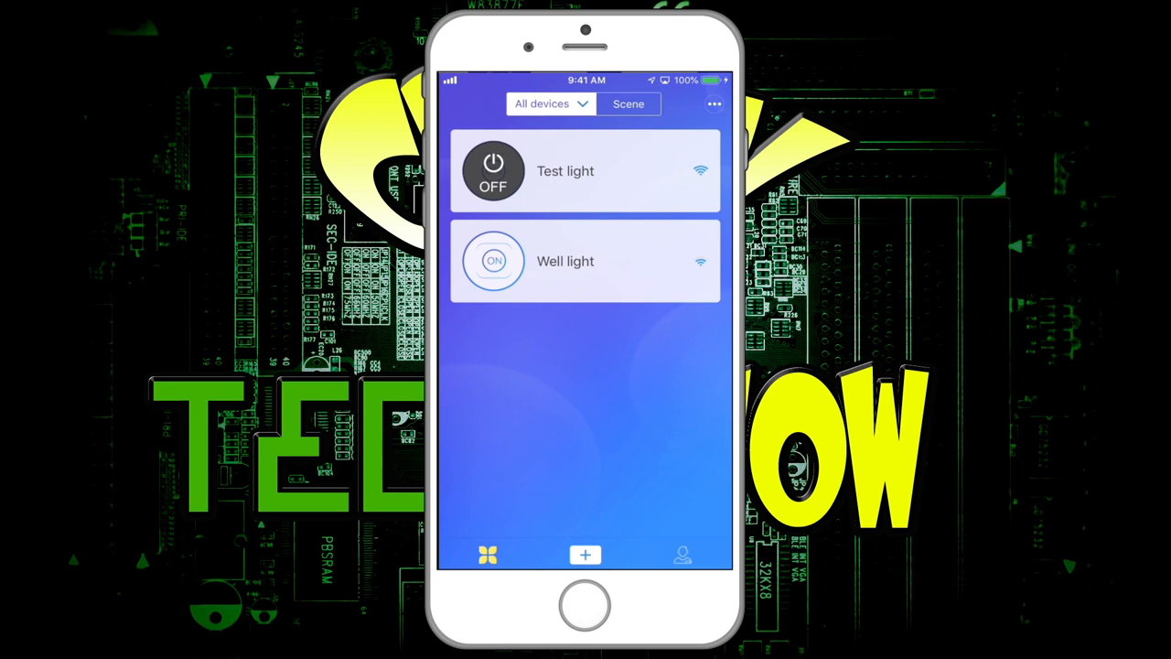
- Update Test light's firmware from 1.8.1 to the available 2.6.1 and confirm
left_click(613, 170)
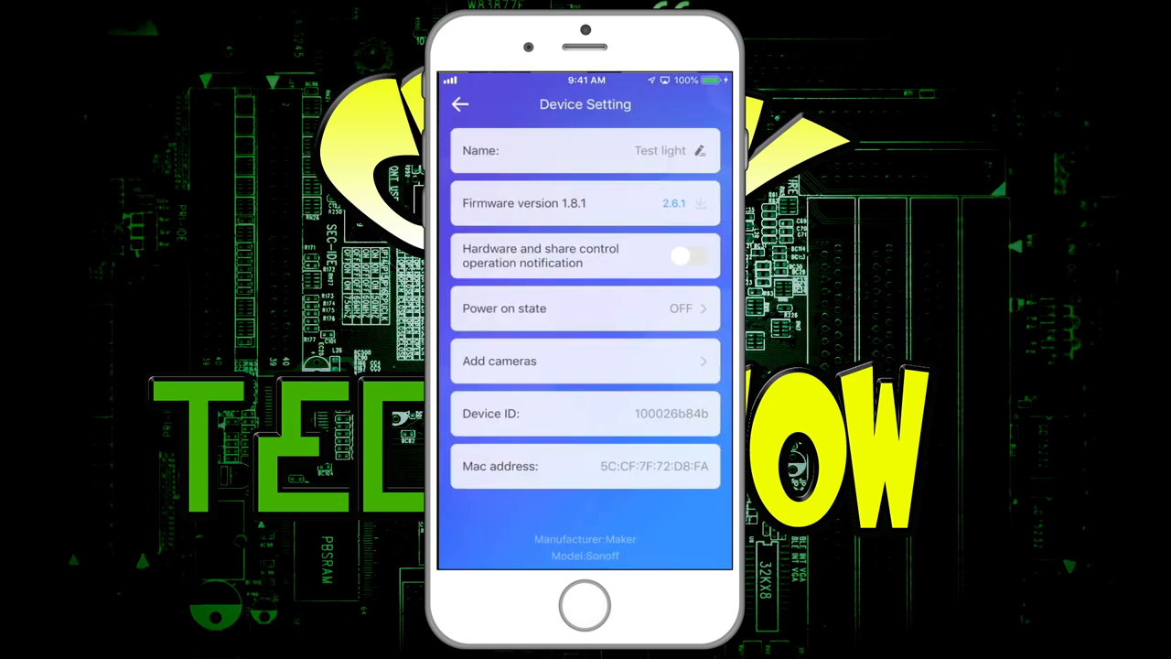
left_click(699, 204)
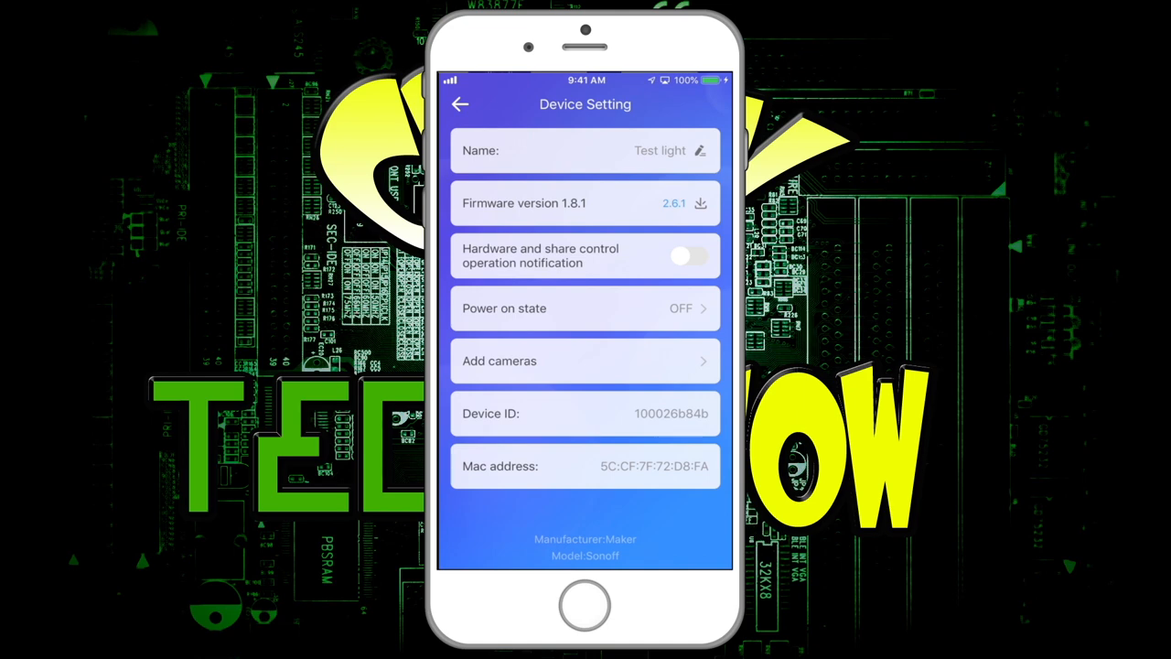
left_click(461, 102)
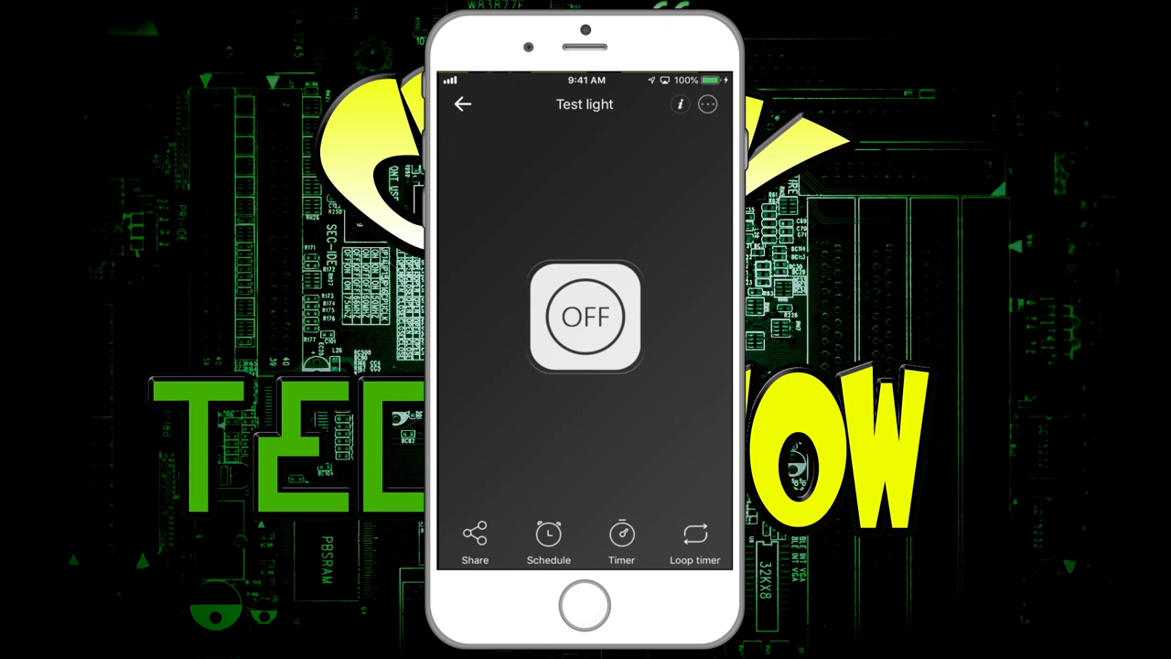
- Reach Test light's settings via the ⋯ menu, now listing firmware 2.6.1
left_click(706, 104)
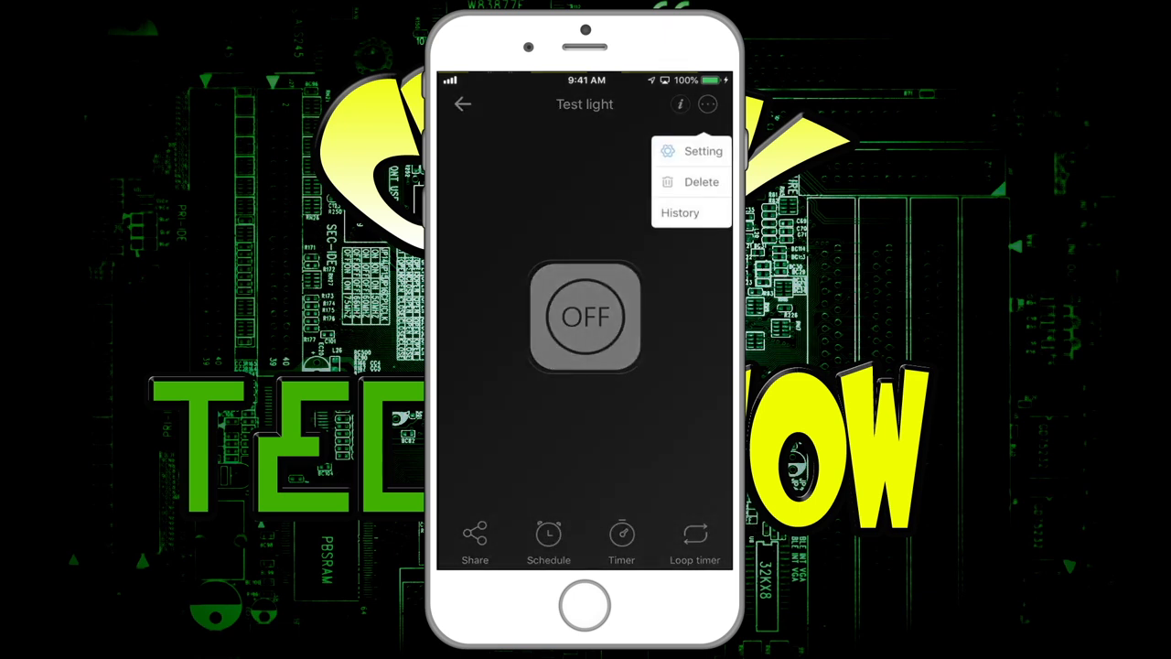
left_click(702, 150)
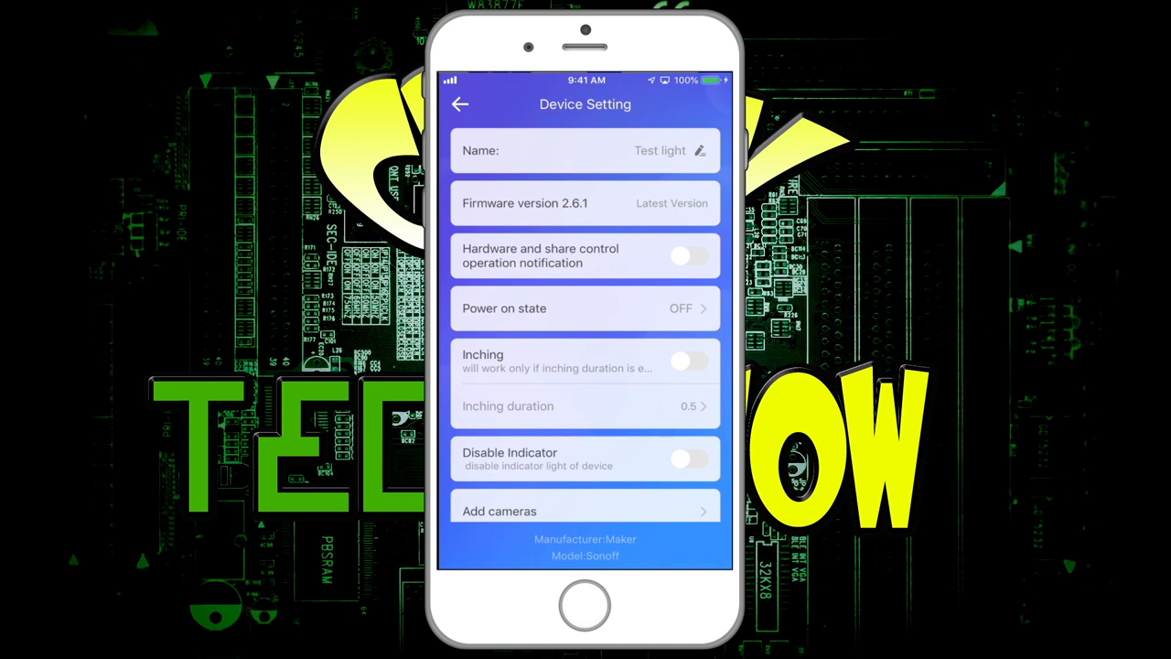
- Rename the device from Test light to 'Garage door'
left_click(710, 150)
type("Garage door")
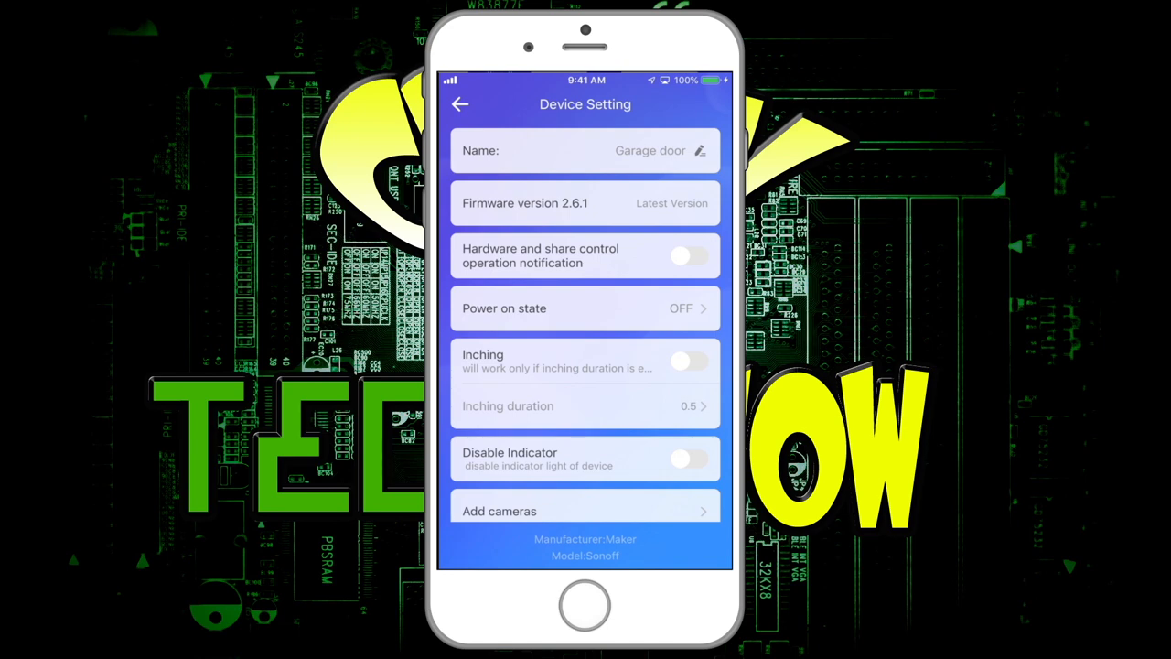
- Enable Inching for Garage door and keep the inching duration at 0.5 seconds
left_click(692, 360)
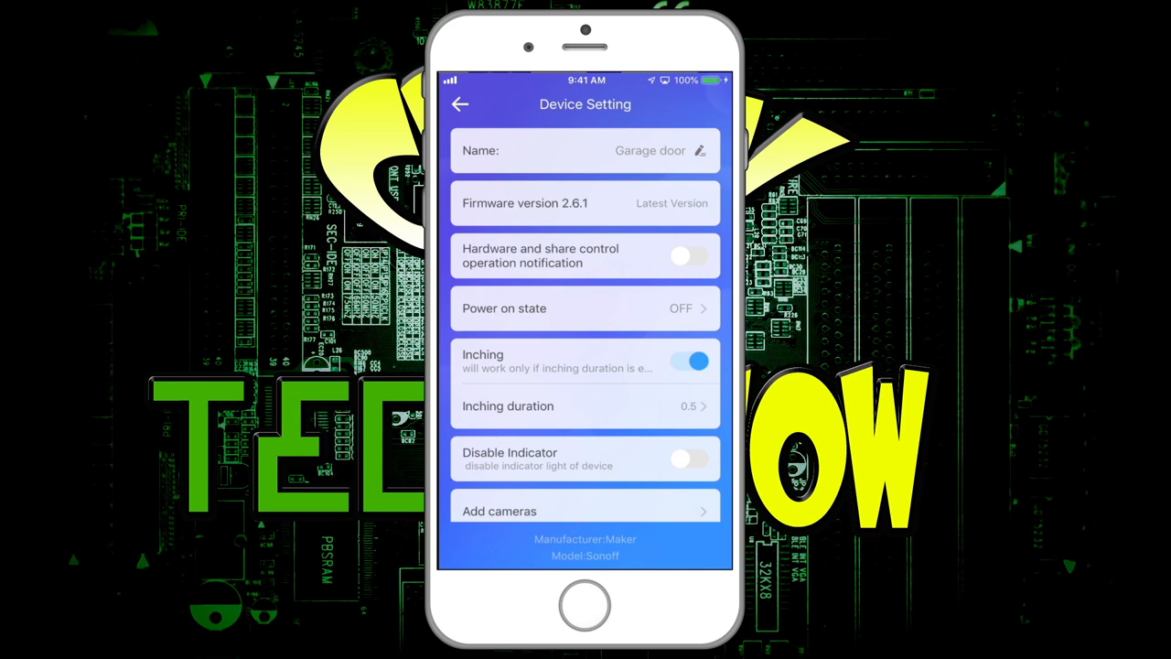
left_click(586, 406)
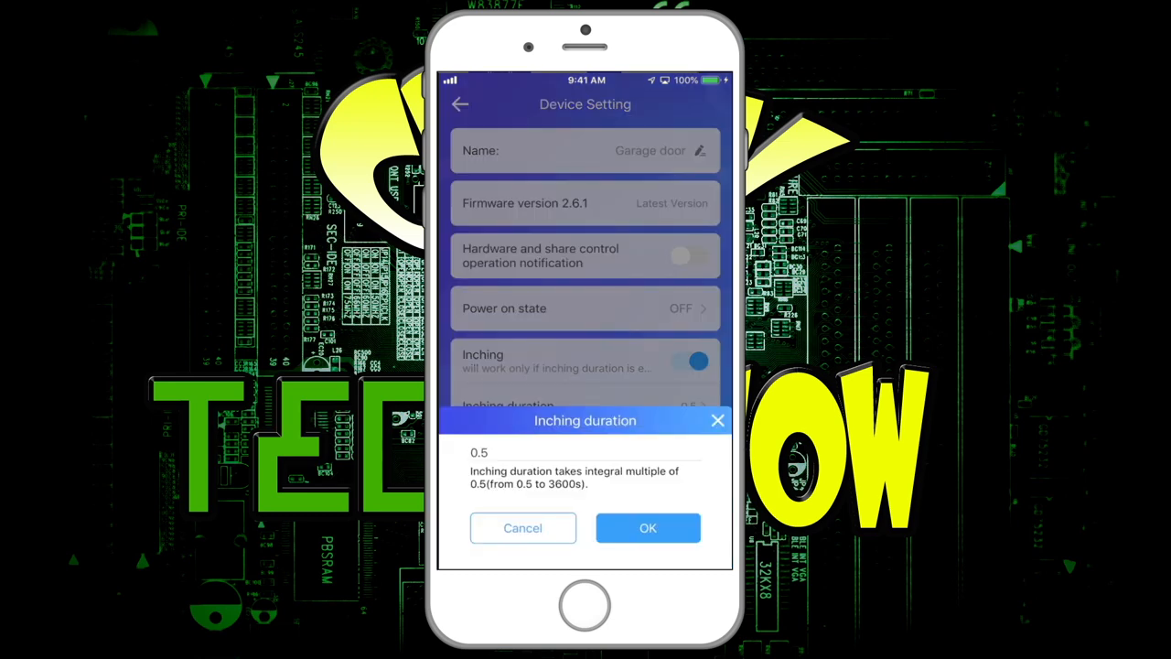
left_click(648, 527)
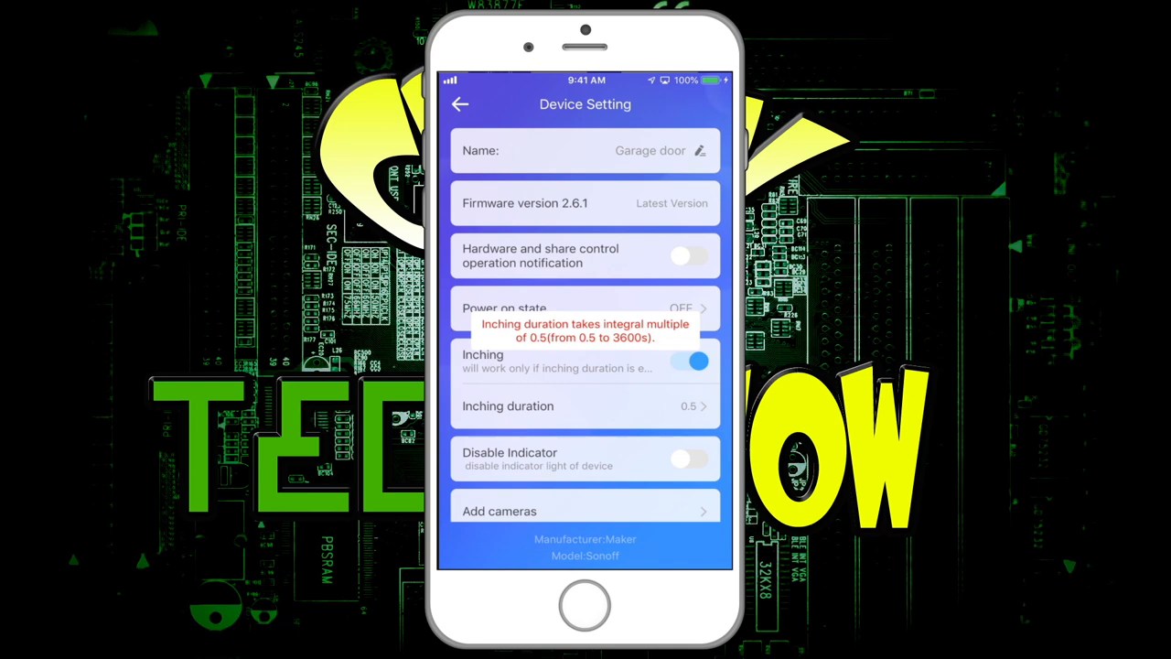
scroll("down", 3)
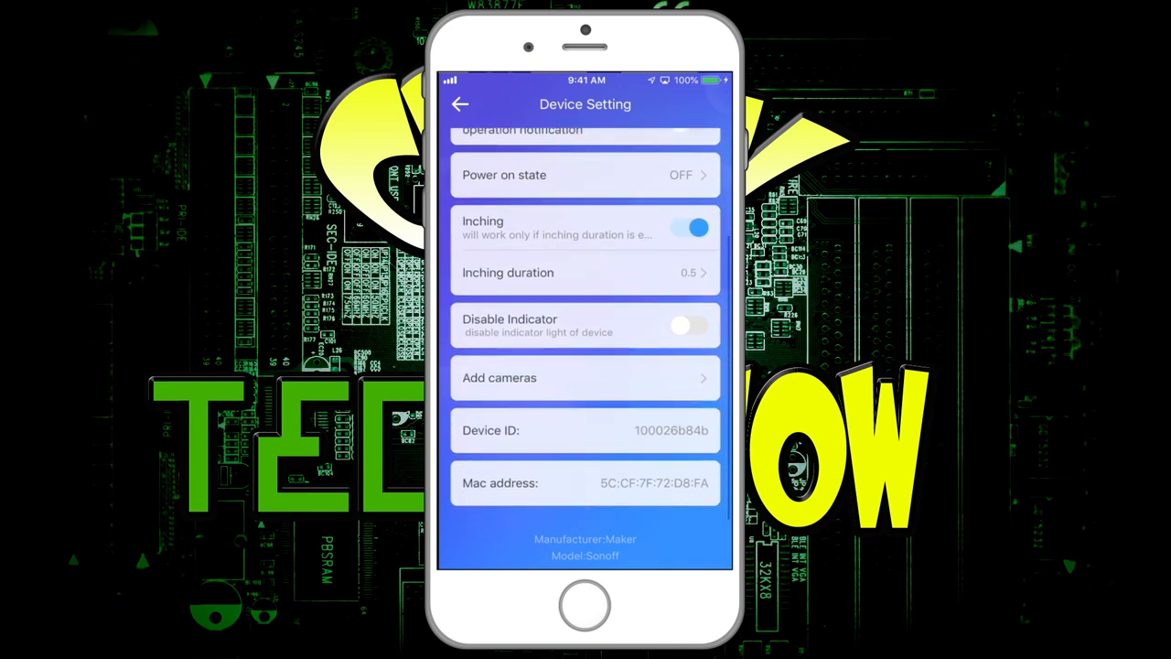
scroll("up", 3)
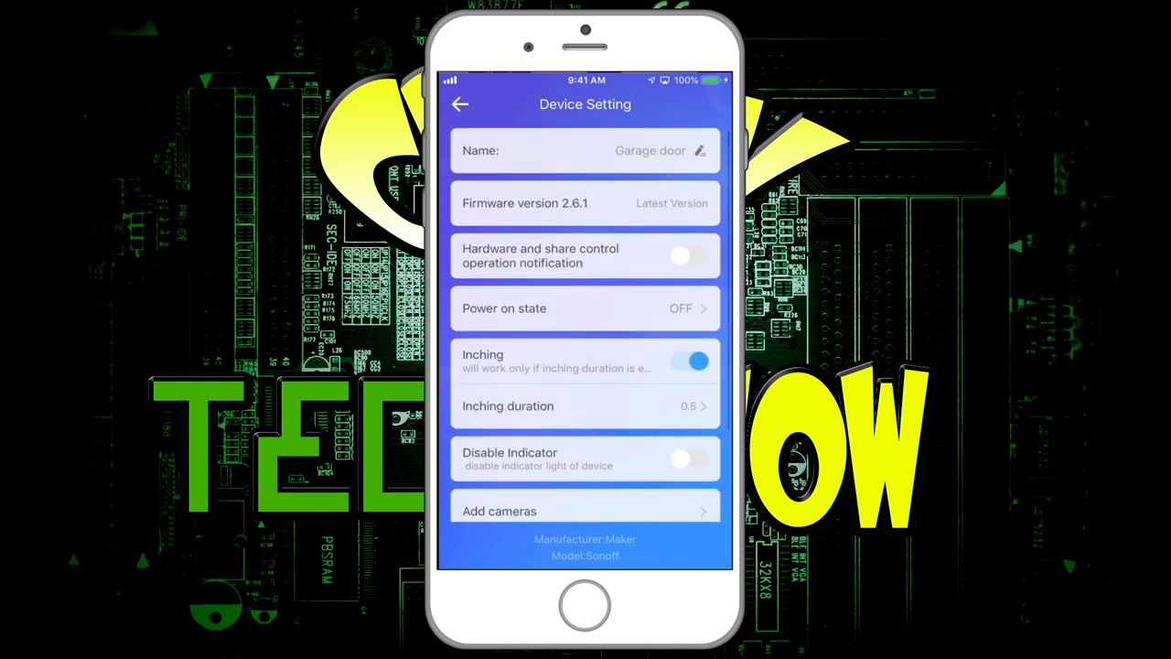
- Return to Garage door's control screen and switch the device from OFF to ON
left_click(461, 102)
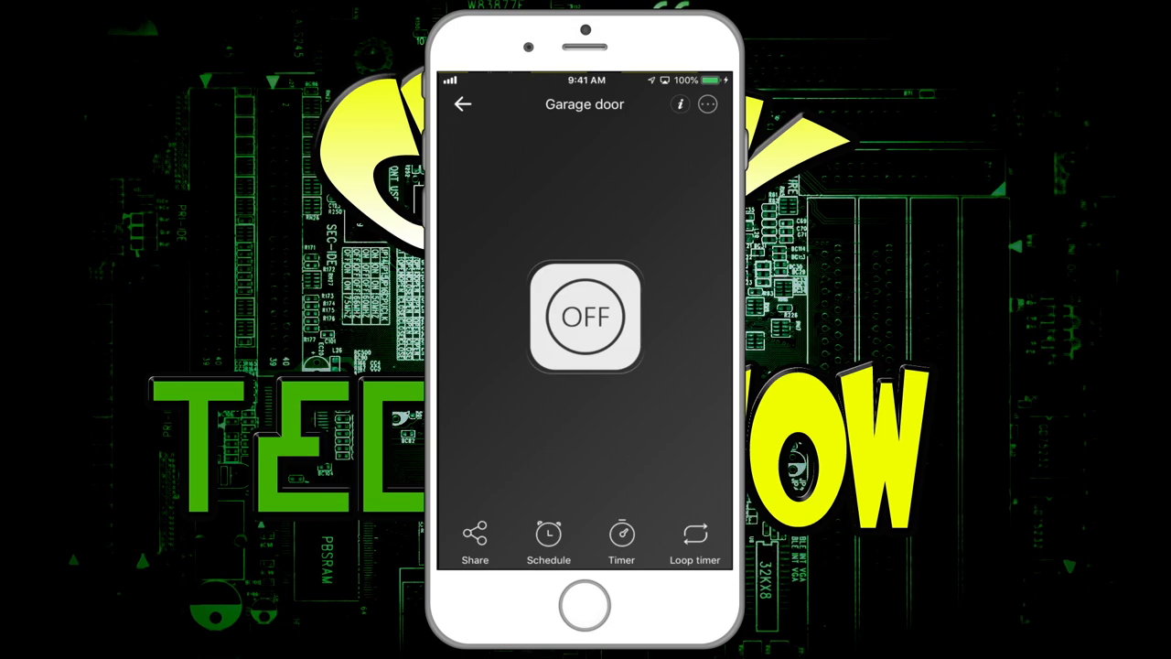
left_click(585, 315)
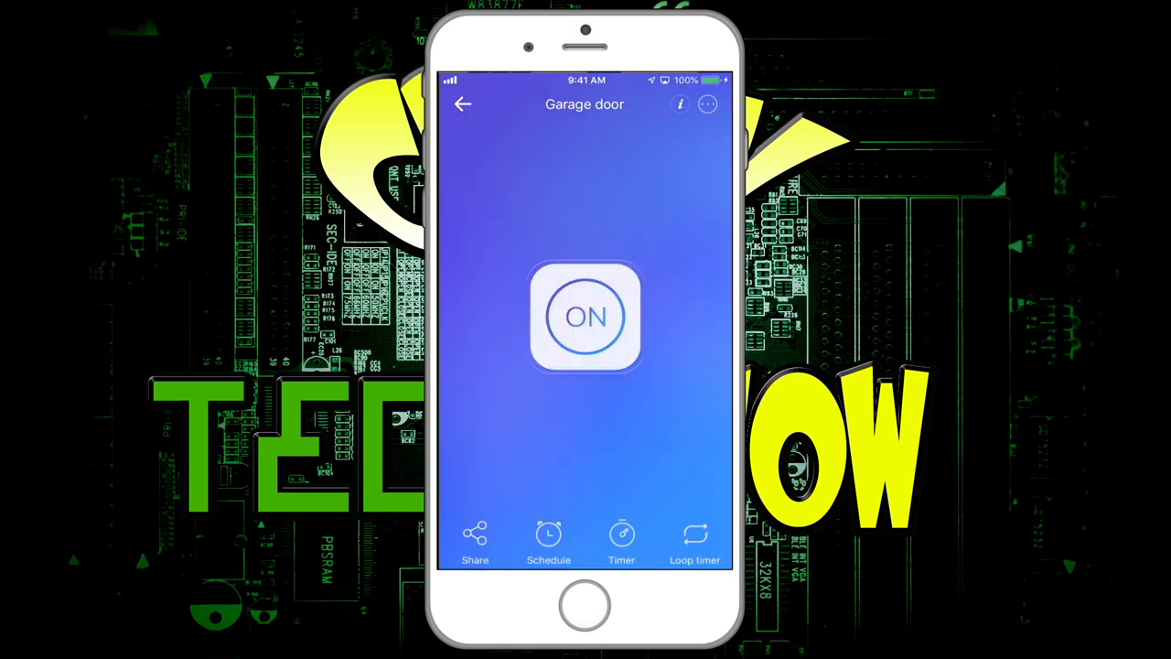